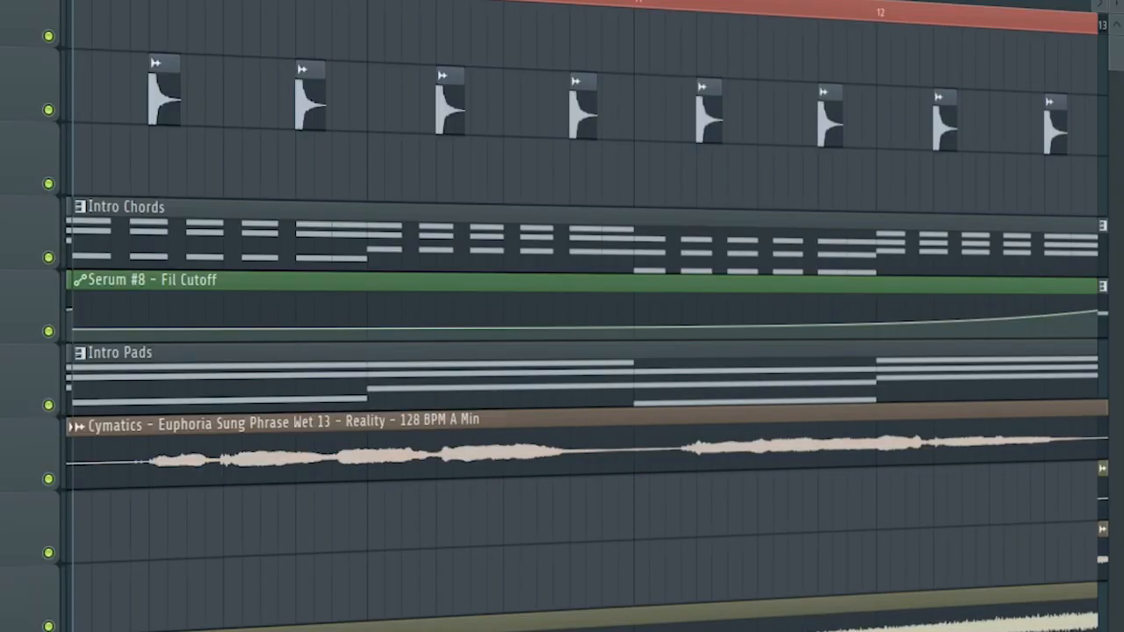
# Inspect the effect chains on the Serum, Serum #3, Serum #4 and Lead Bus inserts.
pyautogui.scroll(-3)
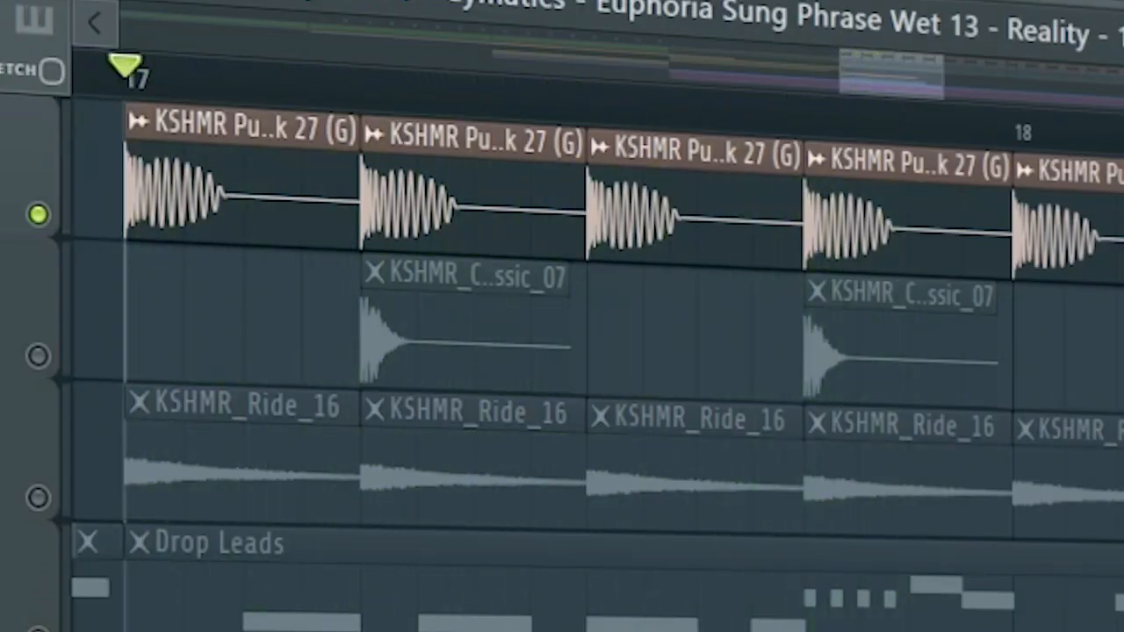
pyautogui.click(795, 106)
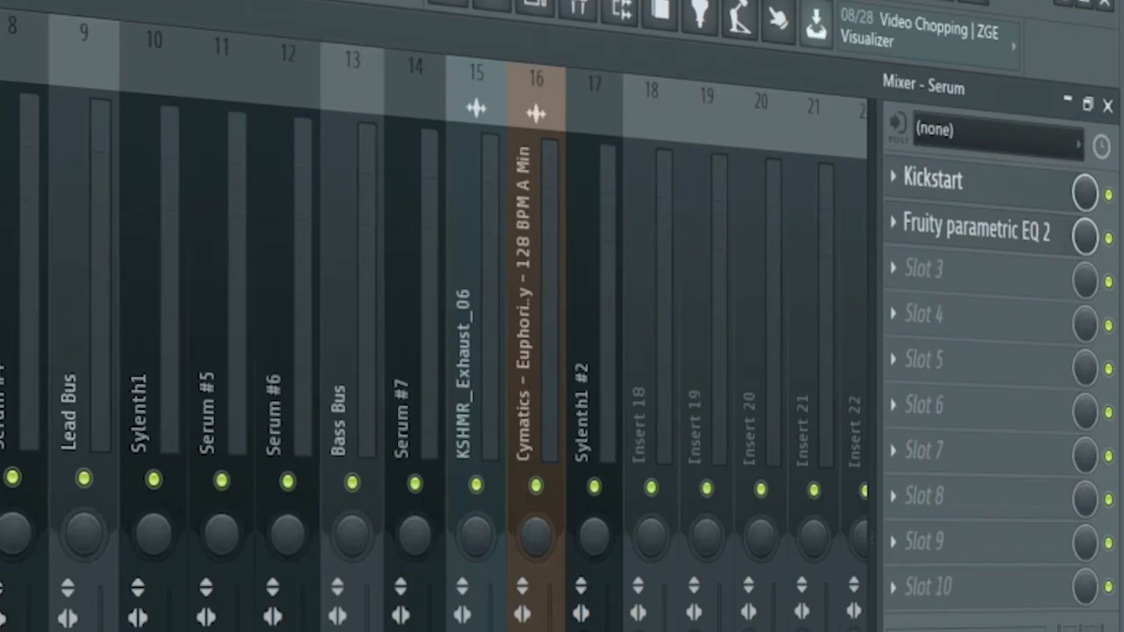
pyautogui.click(975, 232)
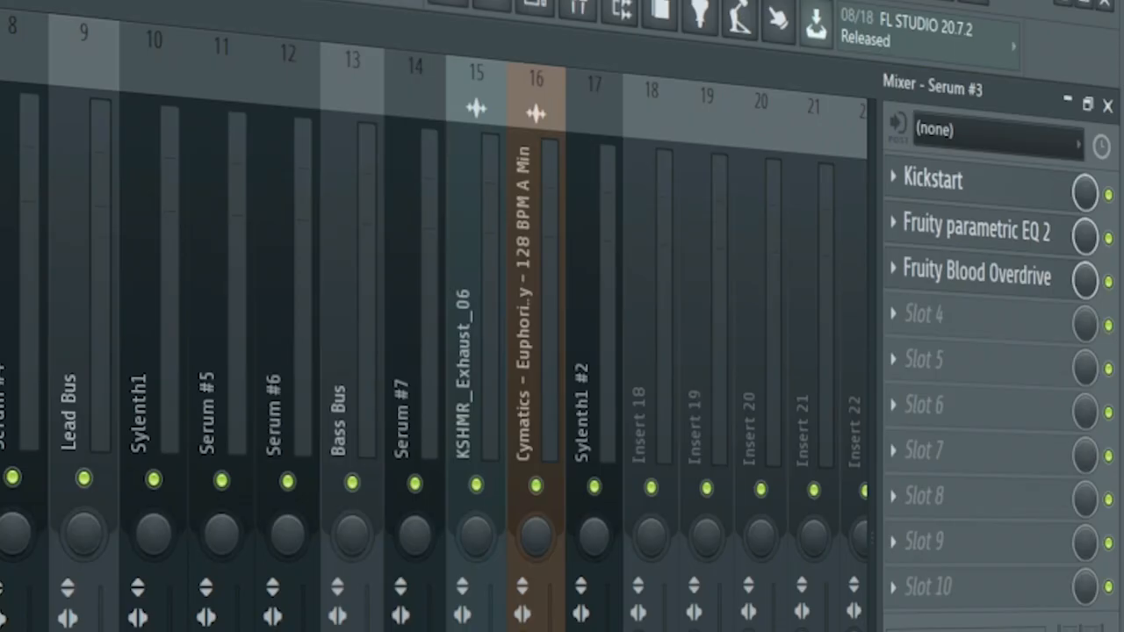
pyautogui.click(932, 179)
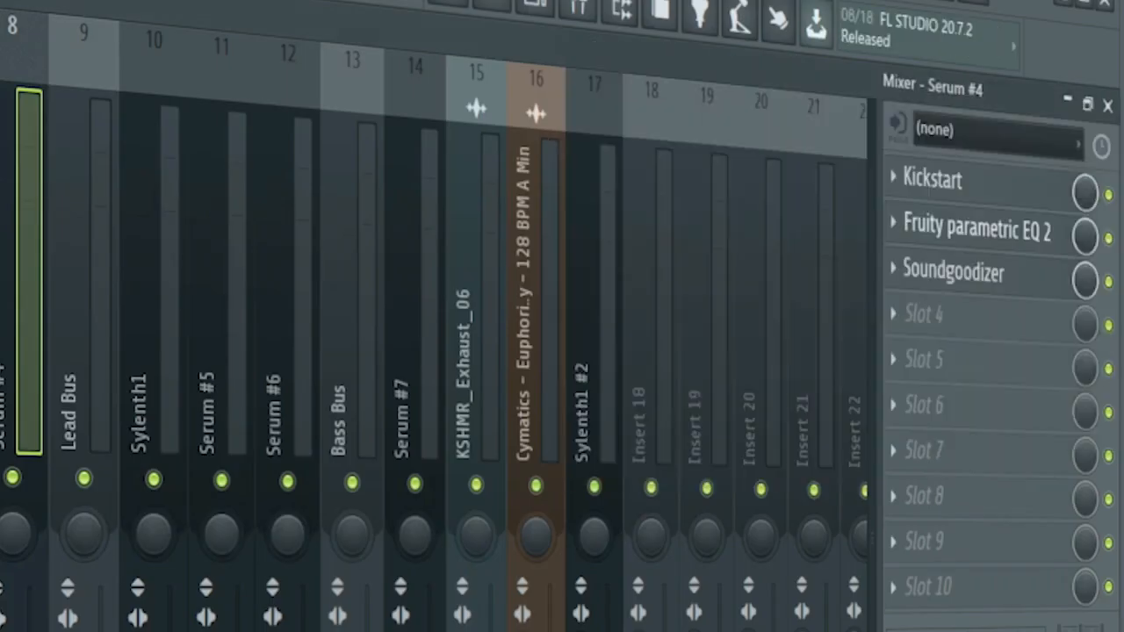
pyautogui.click(953, 273)
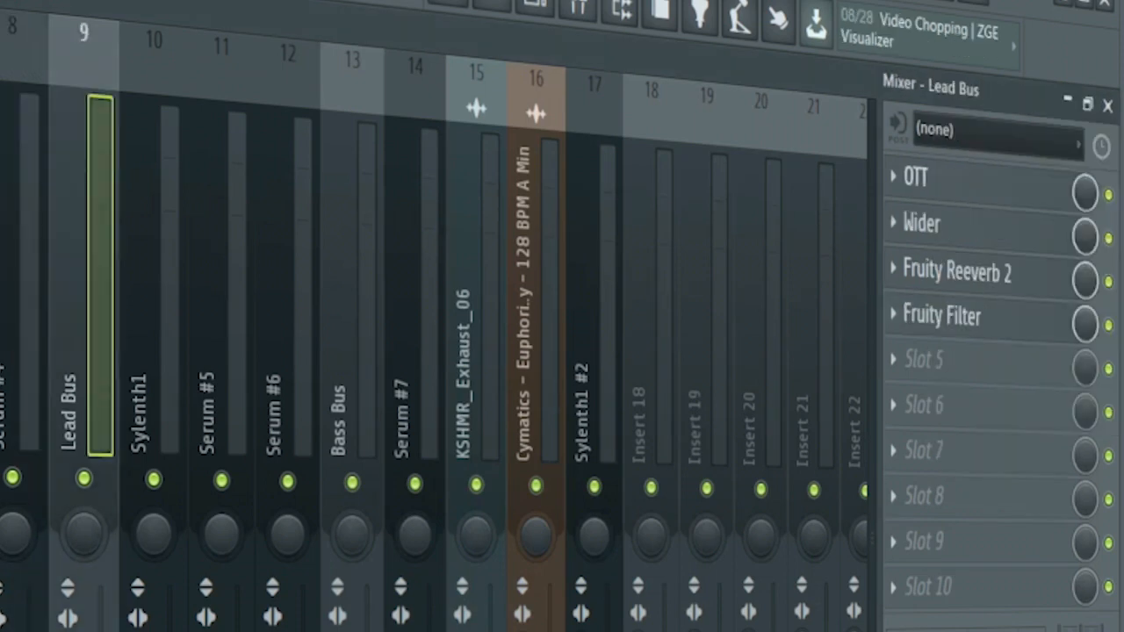
# Check the Lead Bus Wider plugin at 44%, then close its window.
pyautogui.click(921, 223)
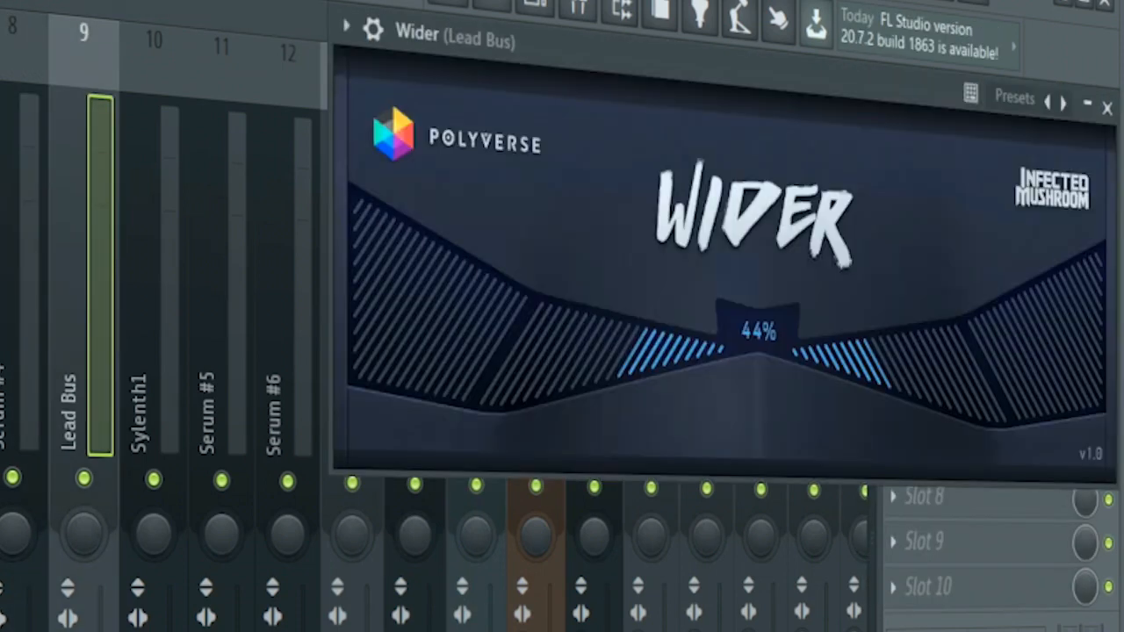
pyautogui.click(1107, 107)
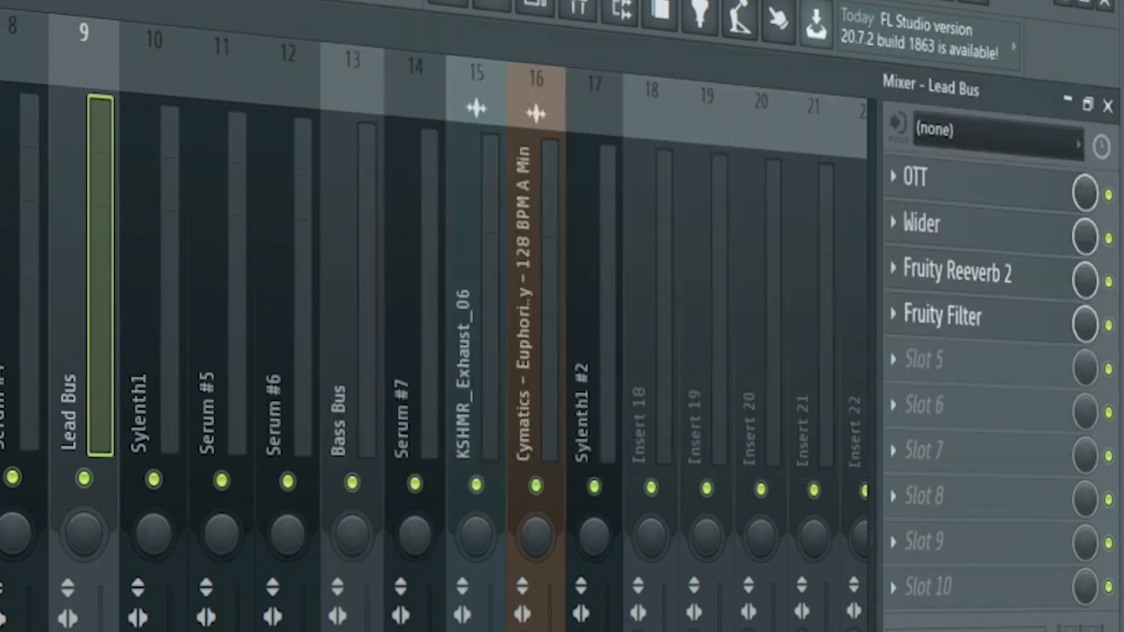
pyautogui.click(942, 315)
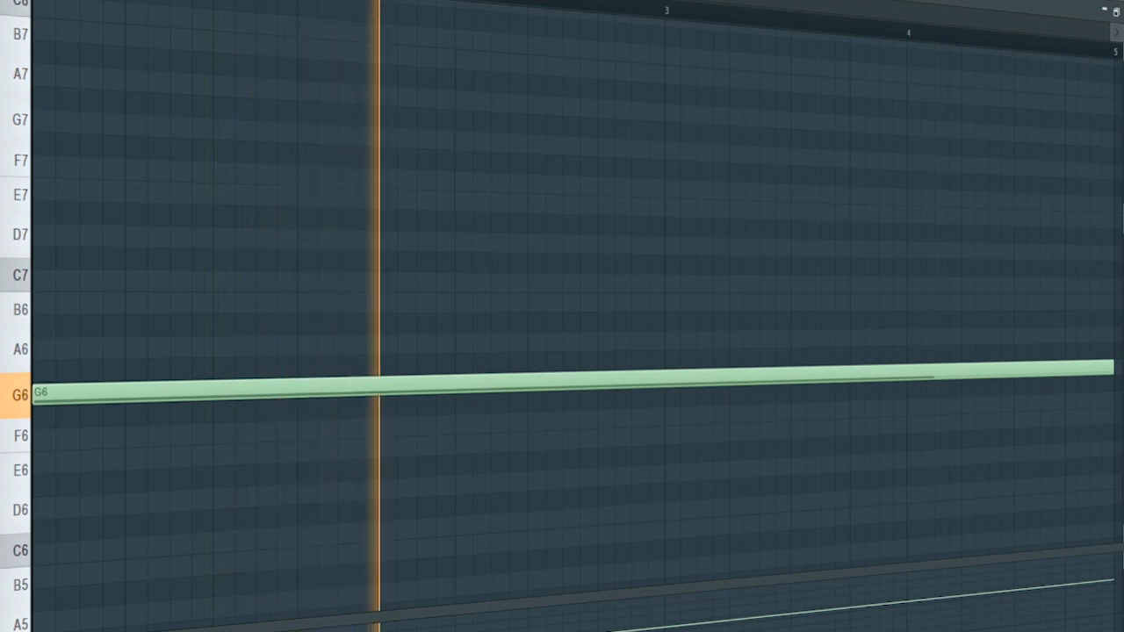
# Leave the sustained G6 note and select the Sylenth1 mixer insert.
pyautogui.click(682, 8)
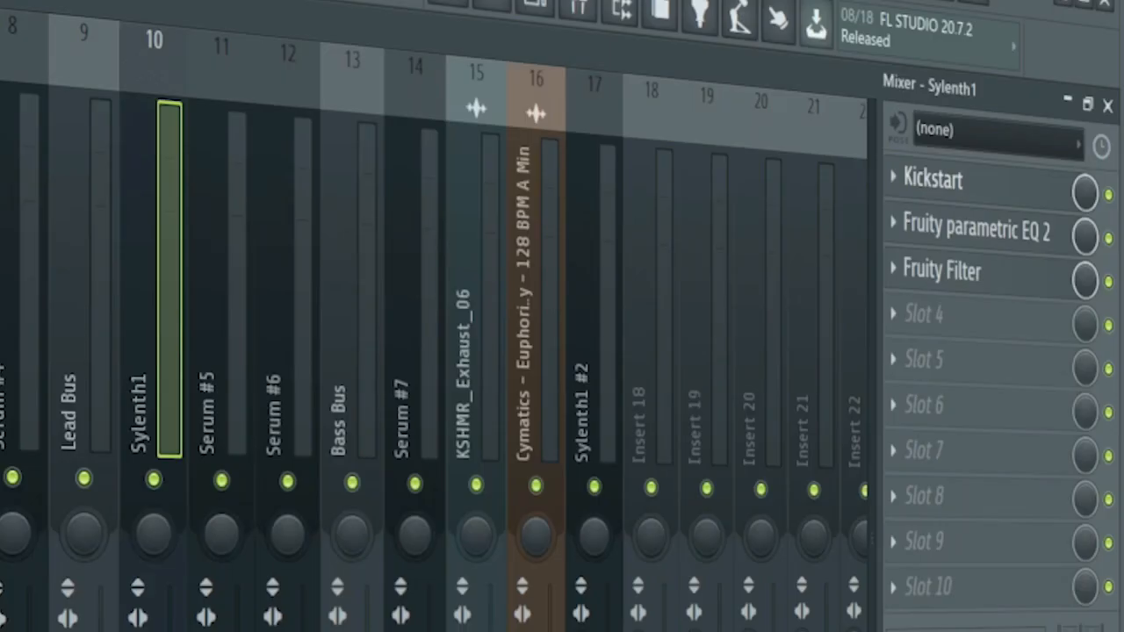
pyautogui.click(976, 229)
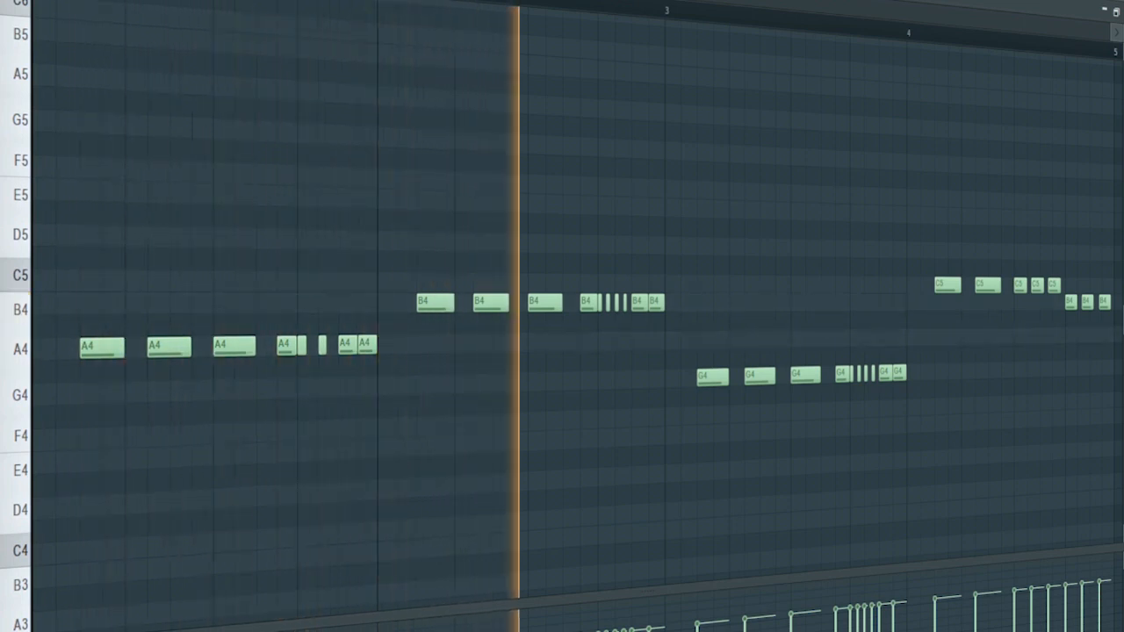
# Leave the bass notes and open the Bass Bus Wider plugin at 42%.
pyautogui.click(799, 18)
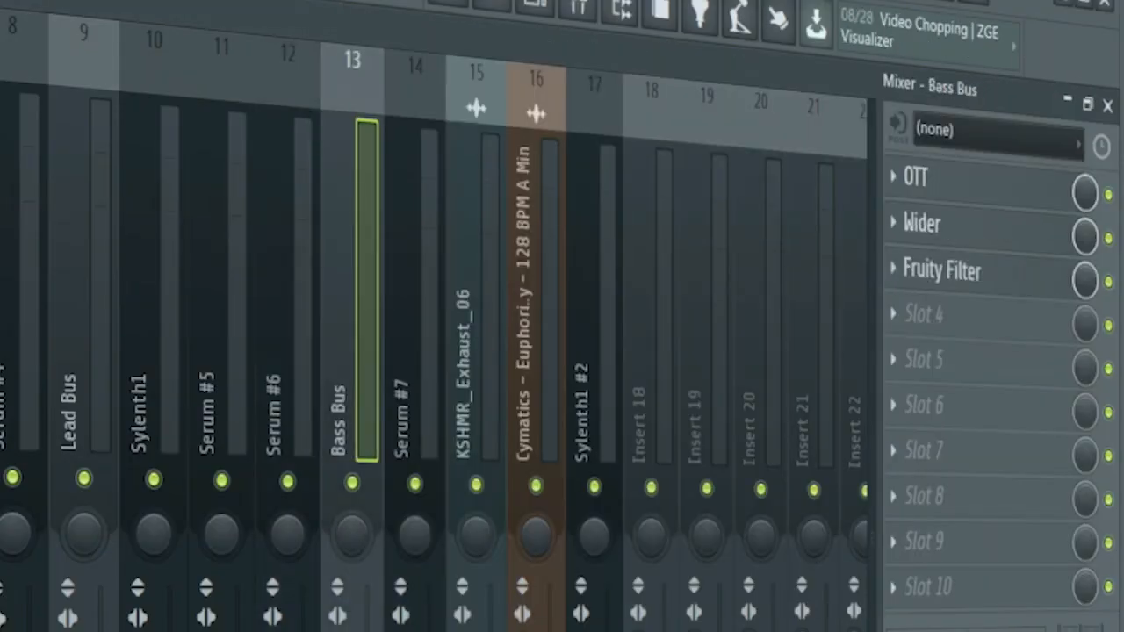
pyautogui.click(921, 223)
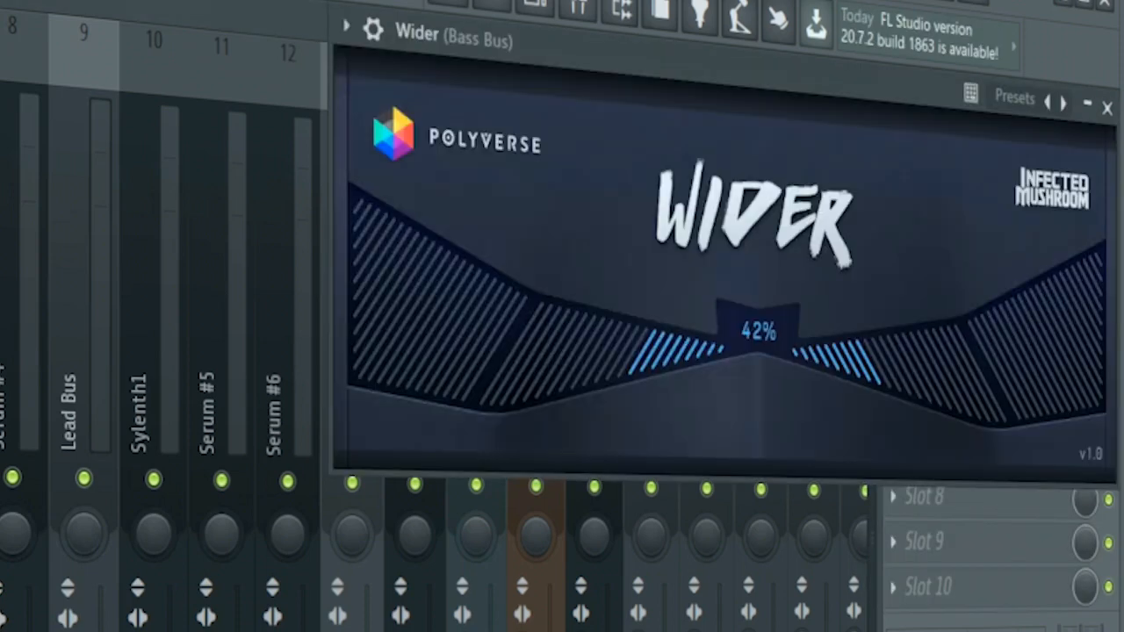